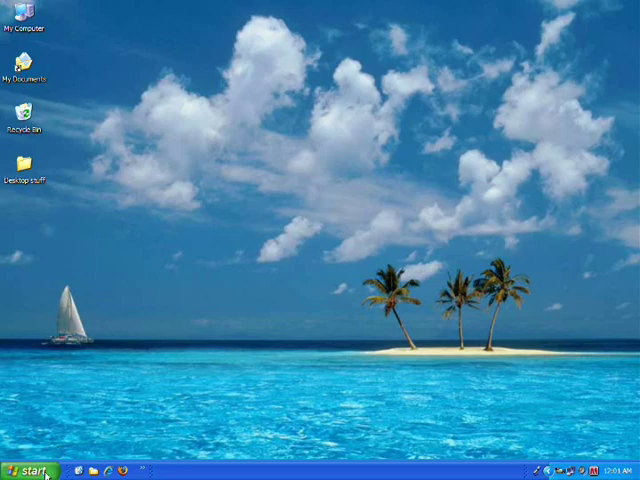
Step: Open the Start menu's list of installed programs to reach Windows Movie Maker
click(28, 470)
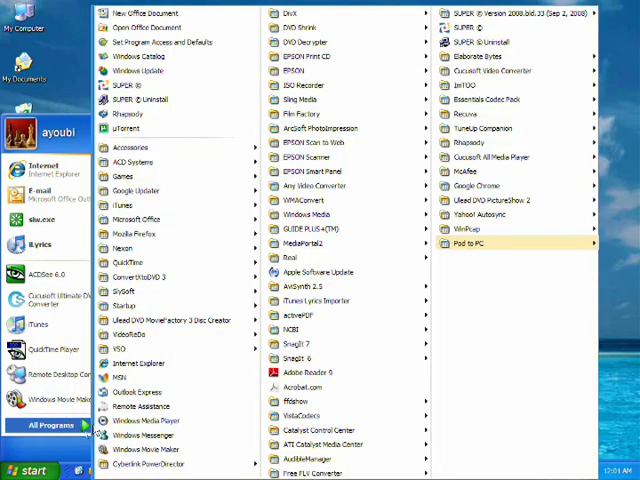
mouse_move(150, 448)
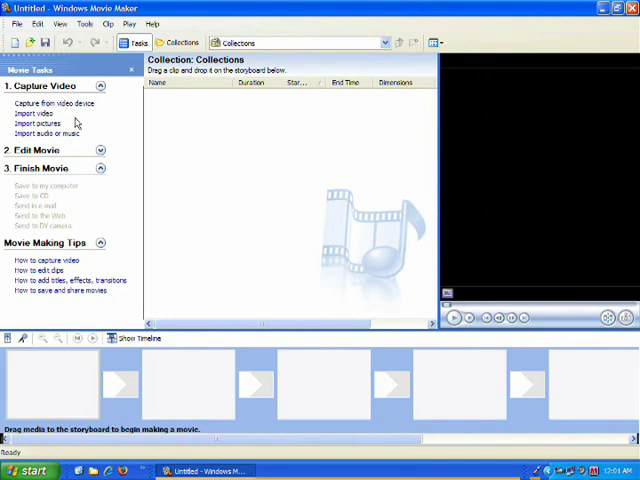
mouse_move(112, 120)
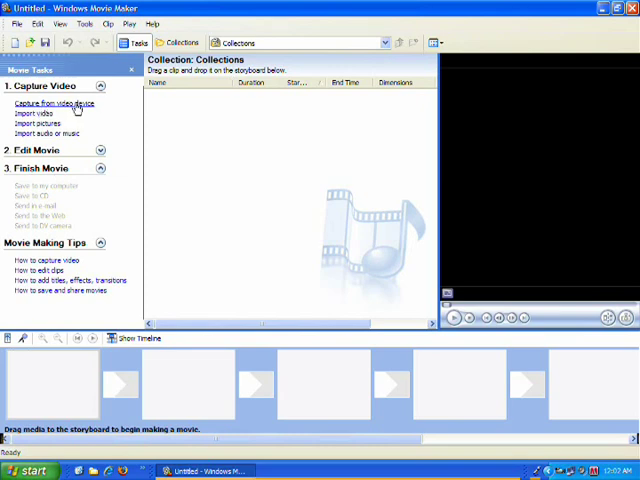
Step: Capture from the Sony camcorder, naming the video PracticeVideo stored in My Videos
click(56, 104)
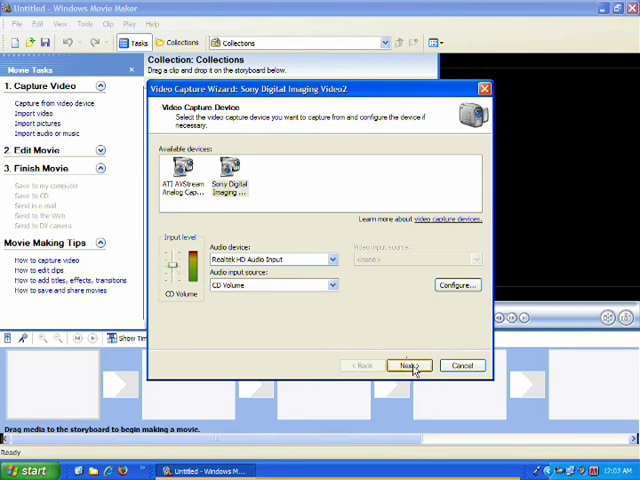
click(408, 364)
text(Practice)
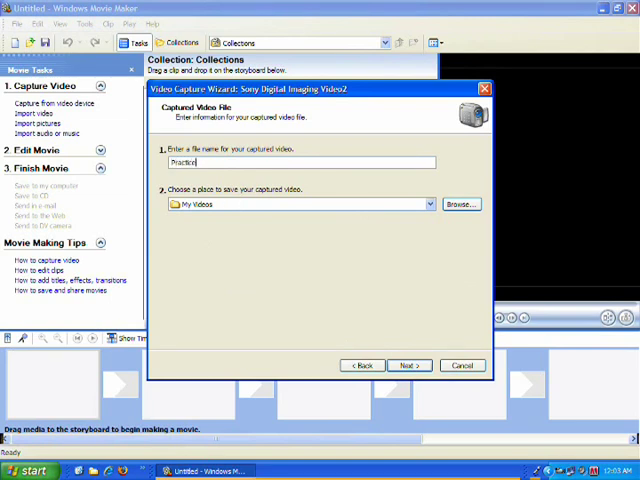
text(Video)
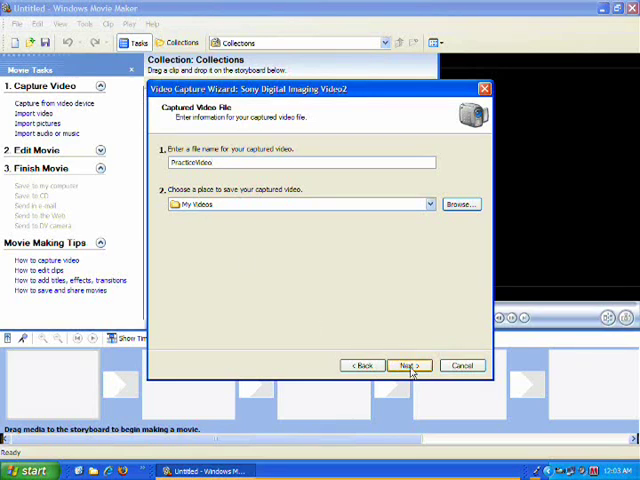
click(408, 364)
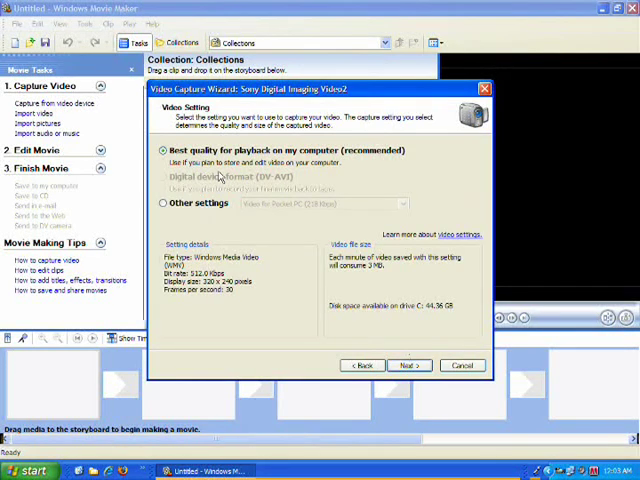
mouse_move(322, 240)
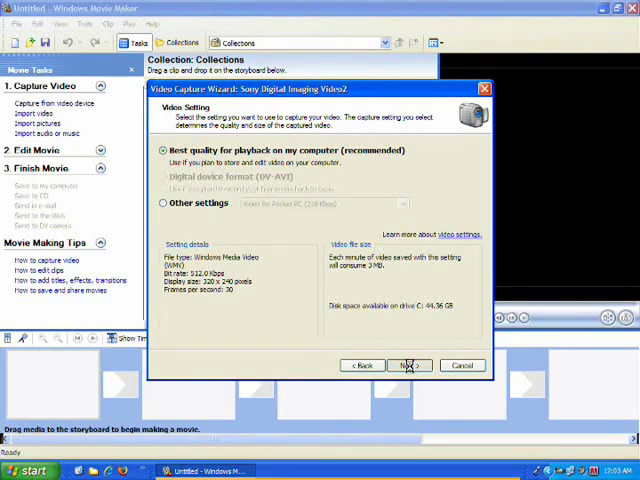
Step: Keep Best quality for playback on my computer and continue to the capture step
click(408, 364)
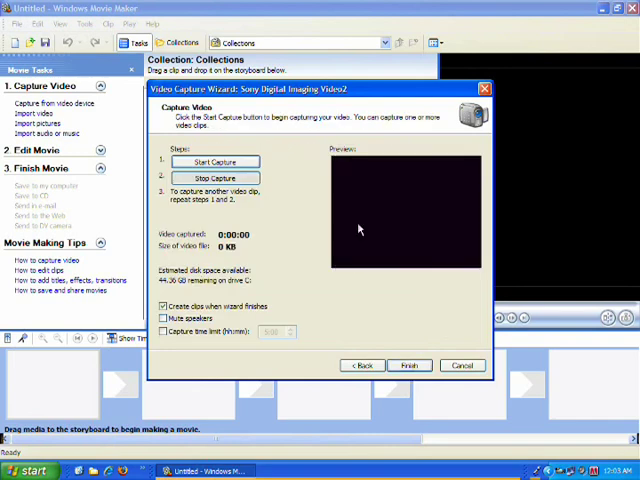
mouse_move(368, 222)
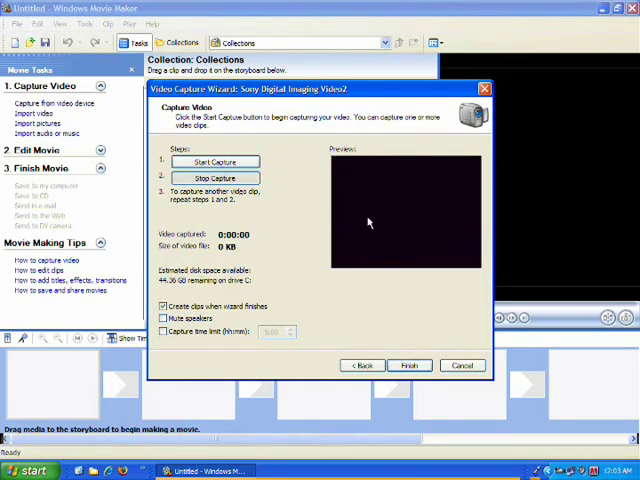
mouse_move(400, 208)
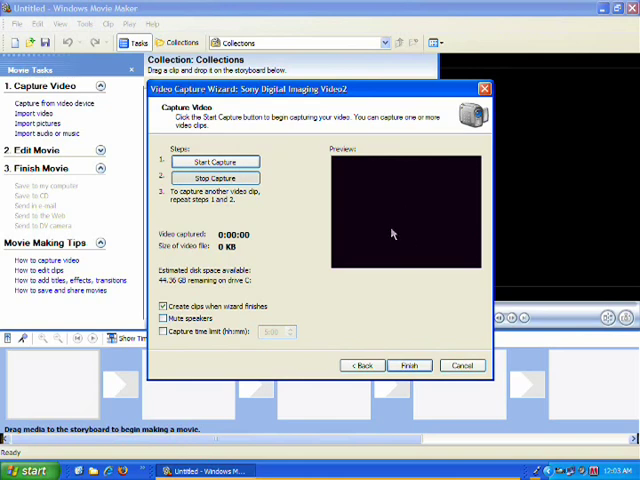
mouse_move(400, 208)
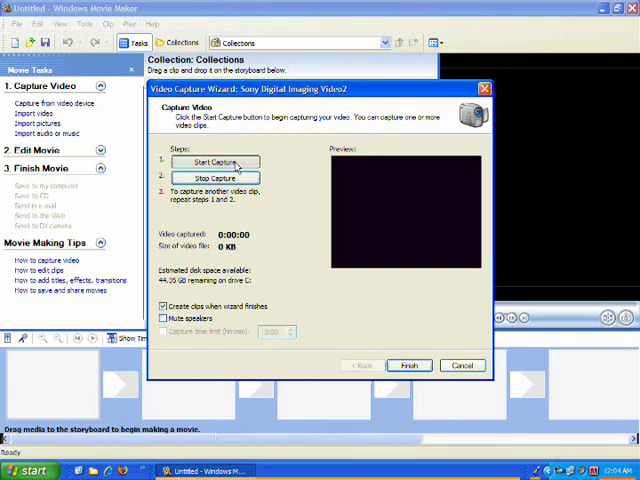
Step: Record about two minutes of camcorder footage, then finish the capture wizard
click(216, 162)
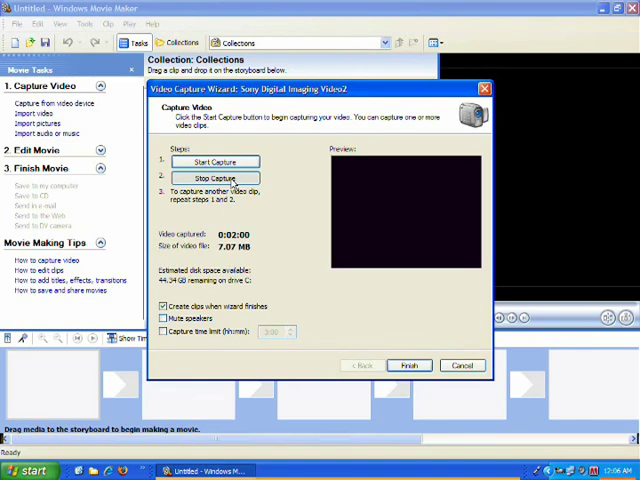
mouse_move(270, 208)
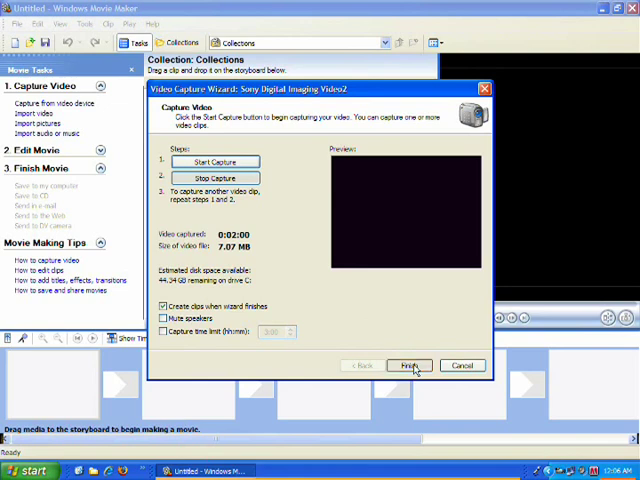
click(408, 364)
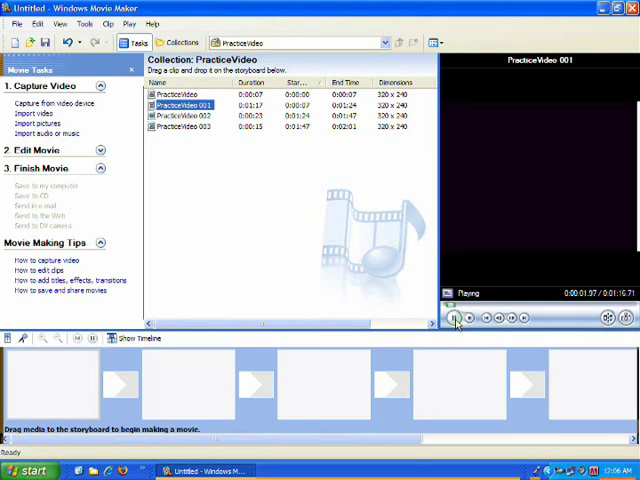
Step: Play the PracticeVideo 001 clip in the monitor and pause it partway through
click(452, 318)
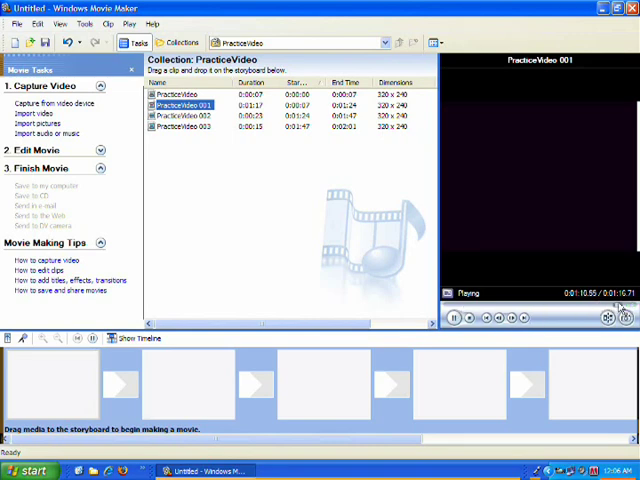
click(452, 316)
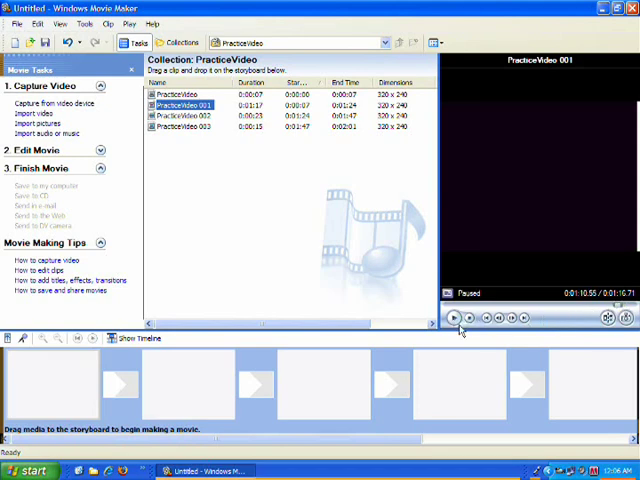
click(452, 318)
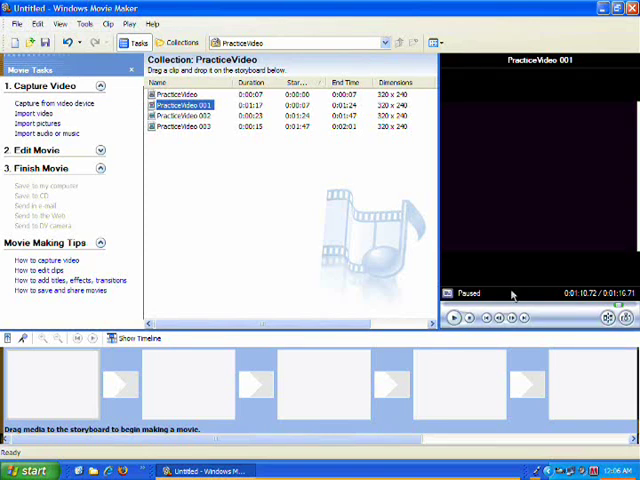
mouse_move(532, 212)
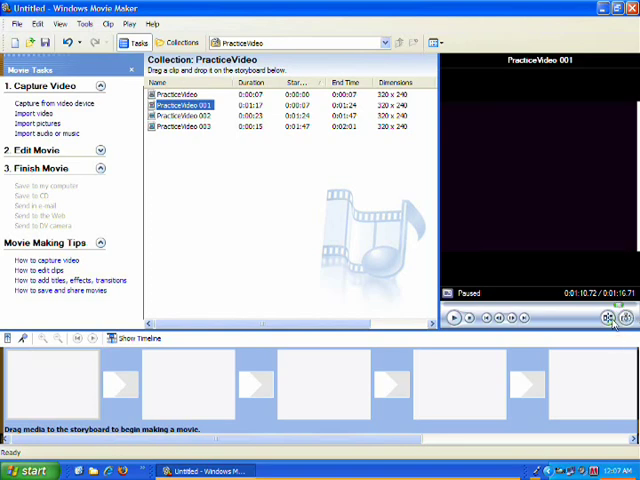
mouse_move(610, 322)
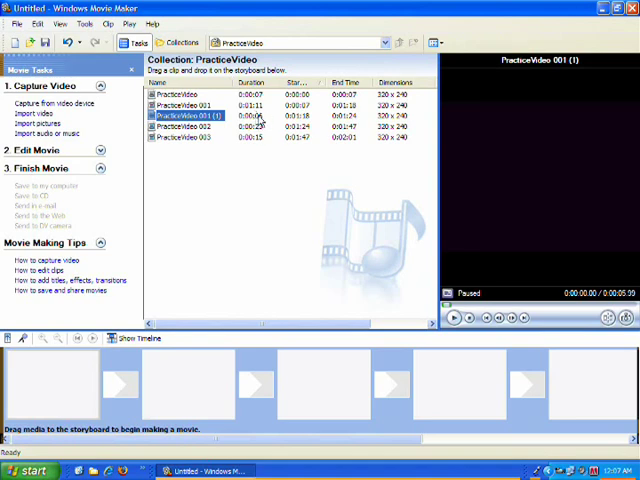
Step: Preview the first part of the split PracticeVideo 001 clip
click(180, 106)
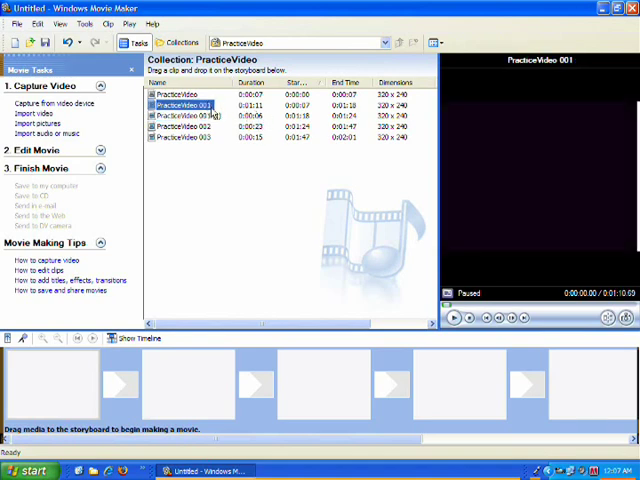
click(452, 316)
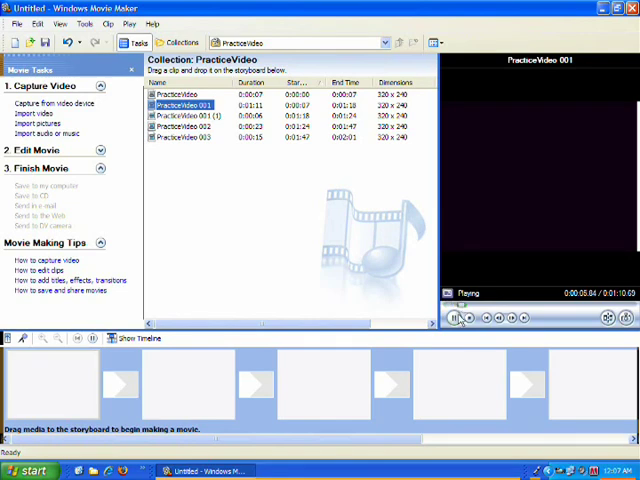
click(452, 316)
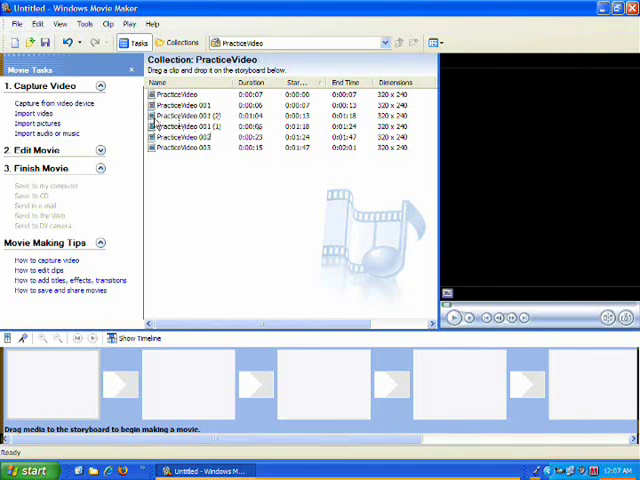
Step: Preview PracticeVideo 001 (2) and place it in the first storyboard slot
click(192, 116)
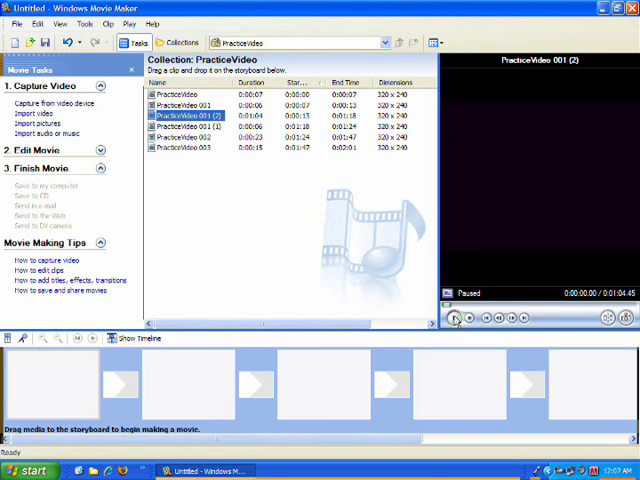
click(454, 316)
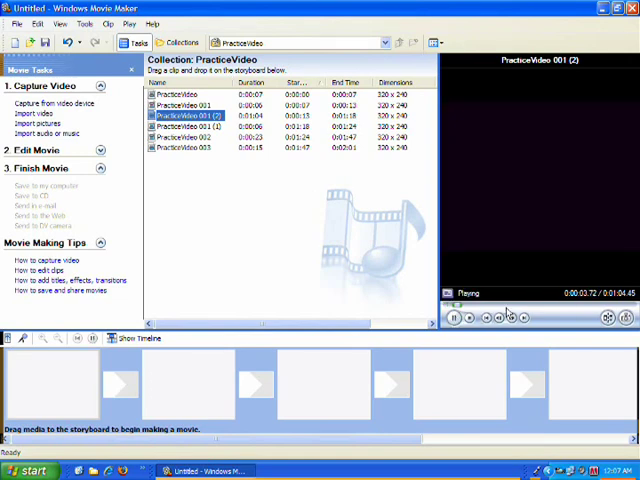
click(452, 316)
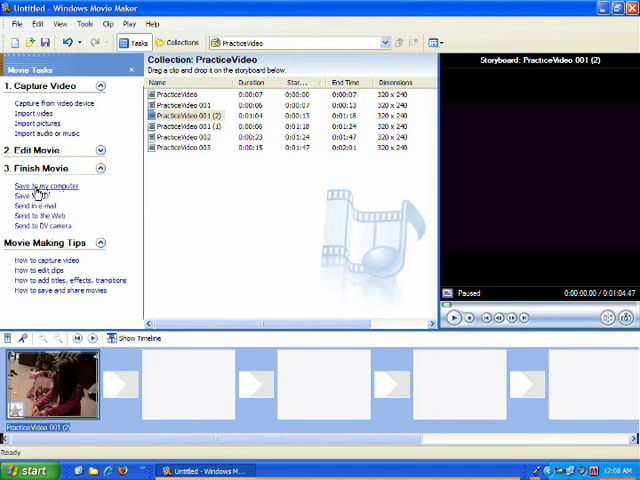
Step: Save the storyboard as a movie in My Videos at recommended quality and play it
click(44, 186)
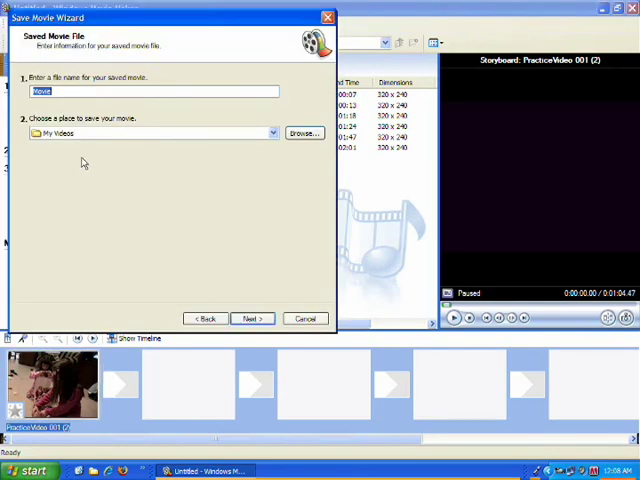
text(Final)
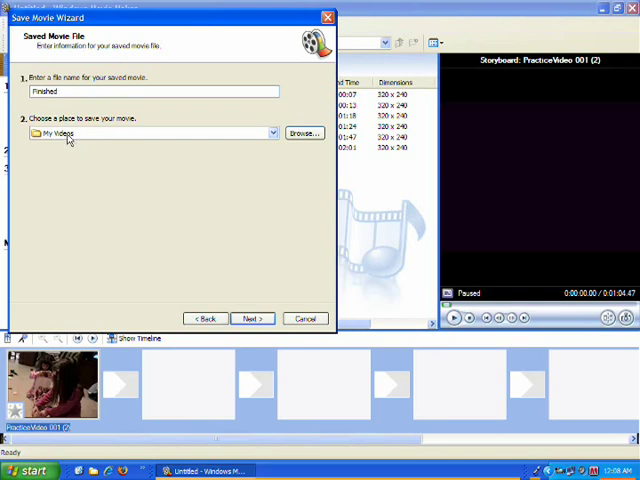
click(252, 318)
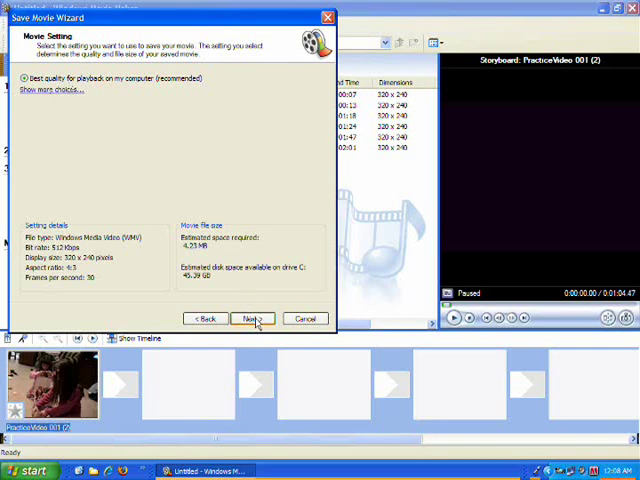
click(252, 318)
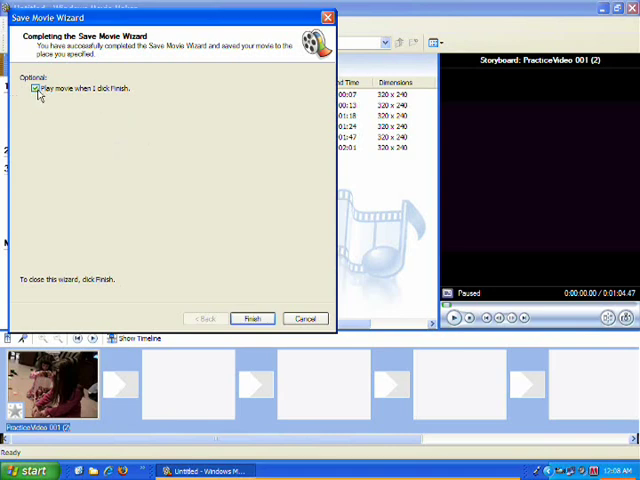
click(252, 318)
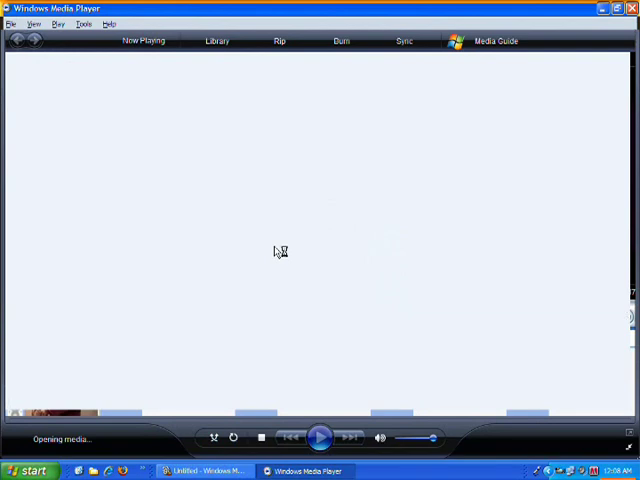
Step: Close Windows Media Player to return to the Movie Maker project
click(204, 472)
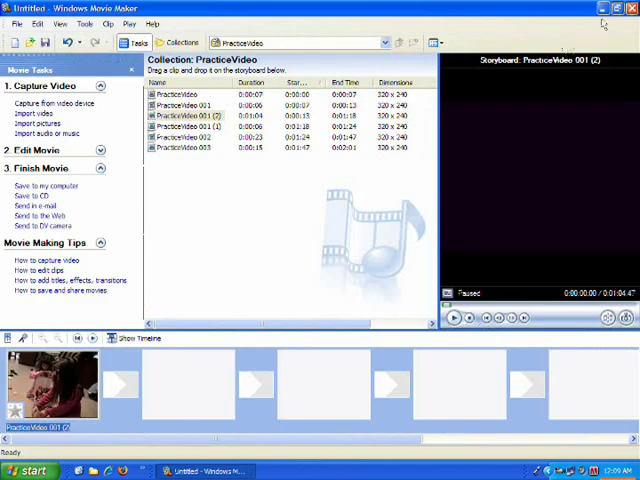
Step: Minimize Movie Maker and open My Documents' My Videos folder to find the saved movie
click(600, 8)
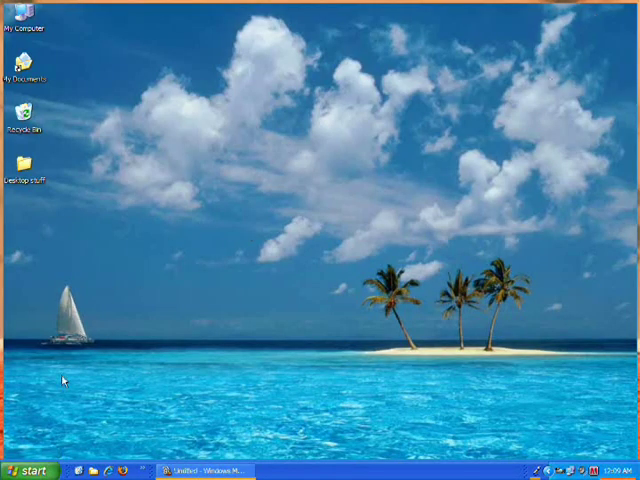
click(30, 470)
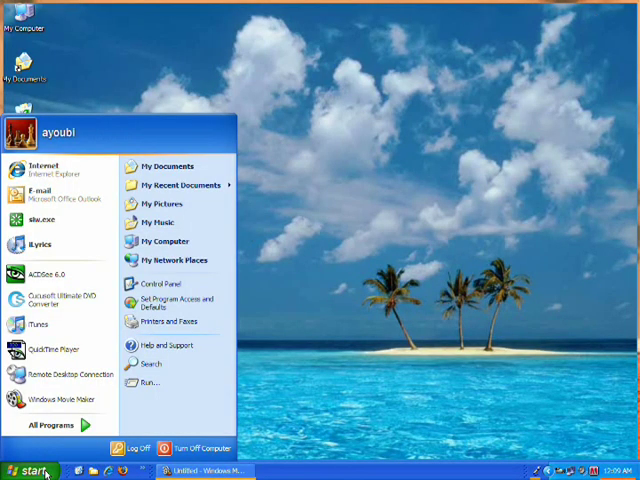
click(164, 166)
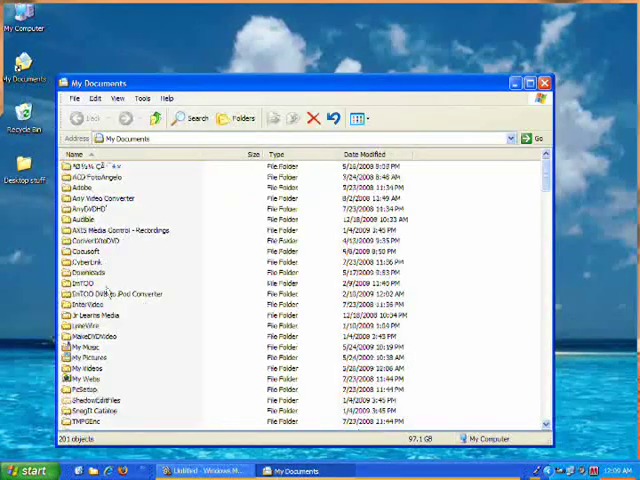
click(84, 368)
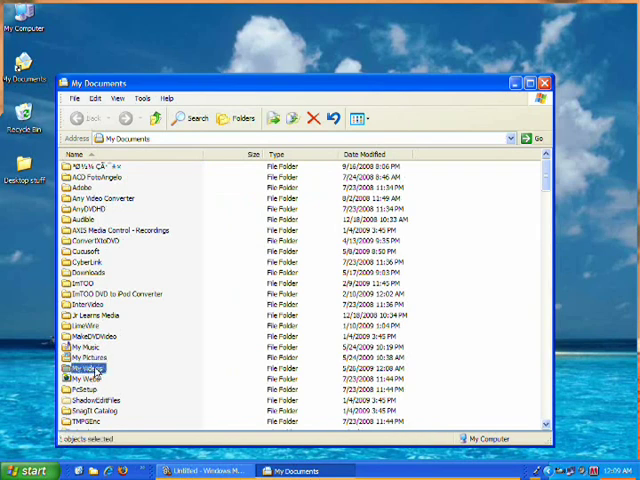
double_click(82, 368)
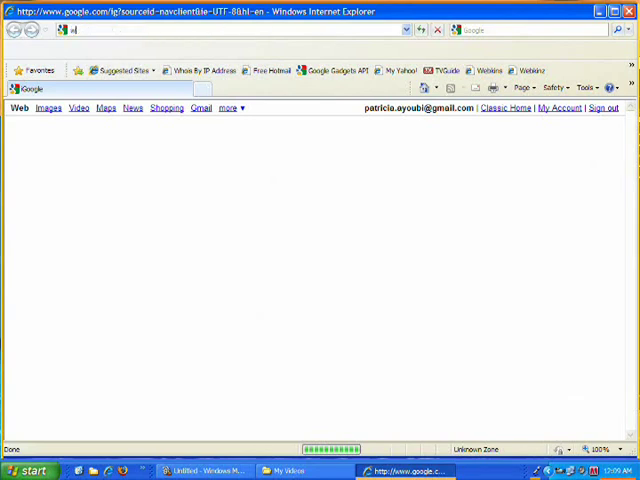
Step: Go to youtube.com and reach the account's Video File Upload page
text(www.youtube.com/)
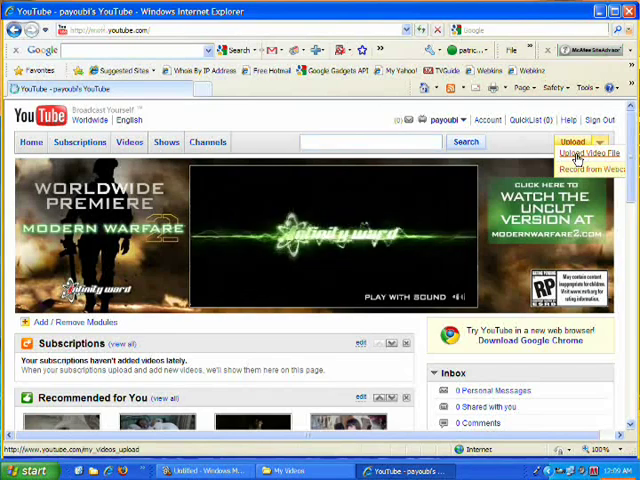
click(588, 152)
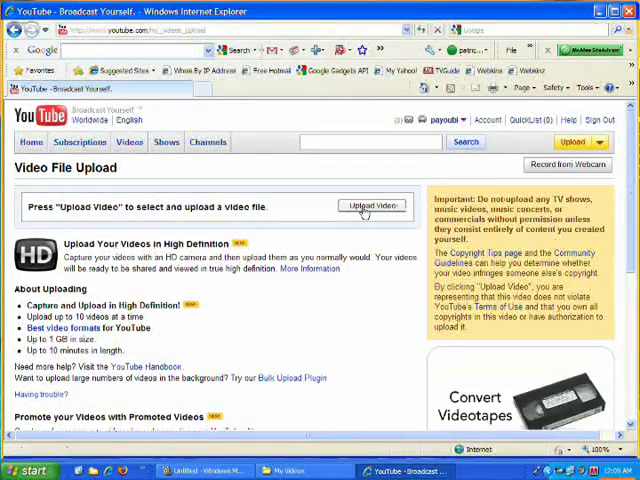
Step: Select Finished.wmv from My Videos and begin uploading it to YouTube
click(372, 206)
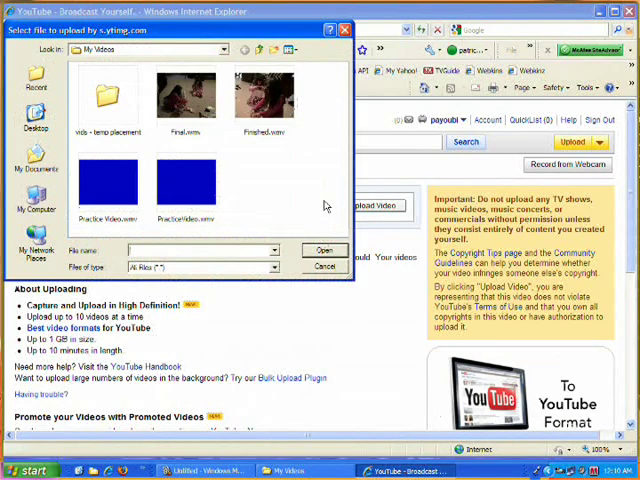
click(264, 96)
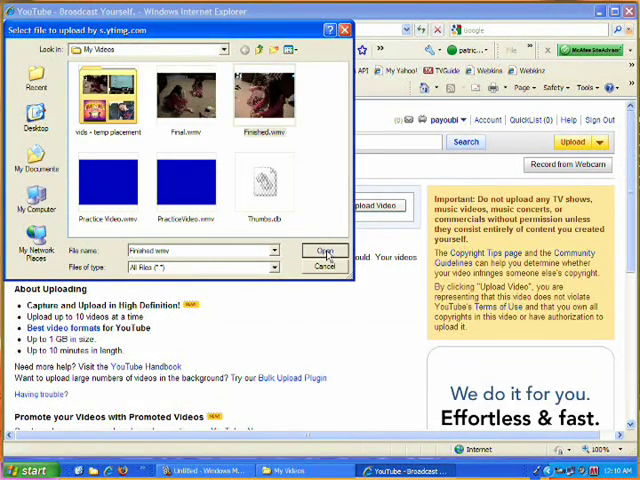
click(324, 252)
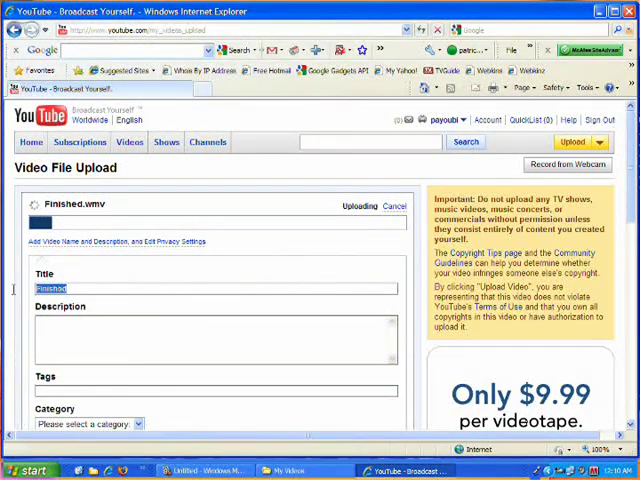
Step: Title the uploading video 'My Finished Video!!' and save its details
text(My)
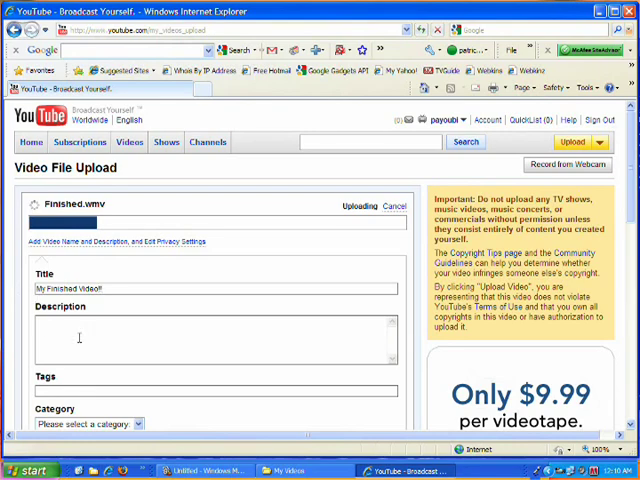
scroll(down, 3)
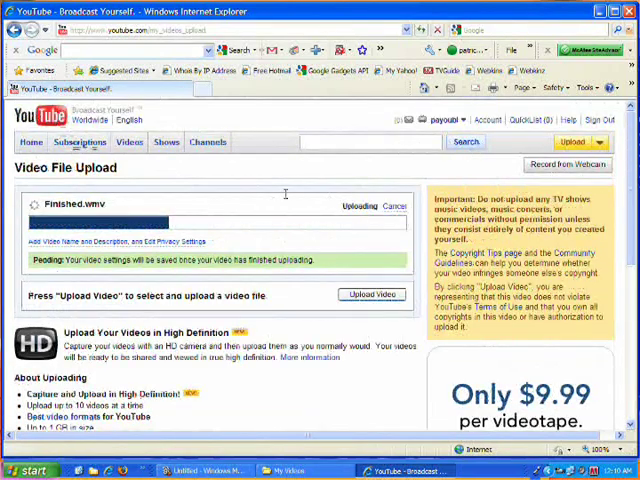
Step: After the upload succeeds, go to the Uploaded Videos list showing My Finished Video!!
click(448, 120)
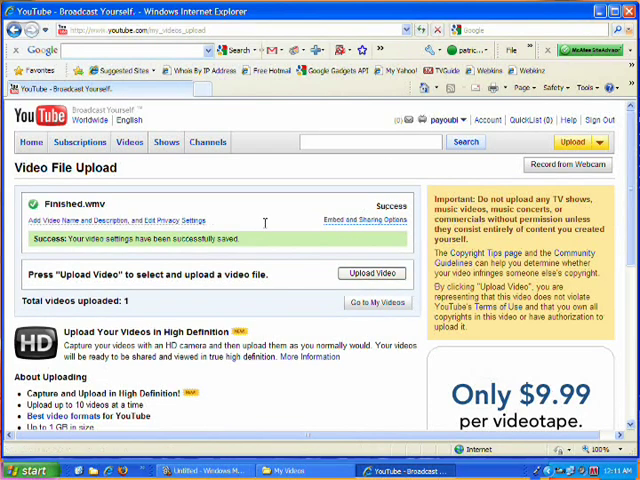
click(462, 120)
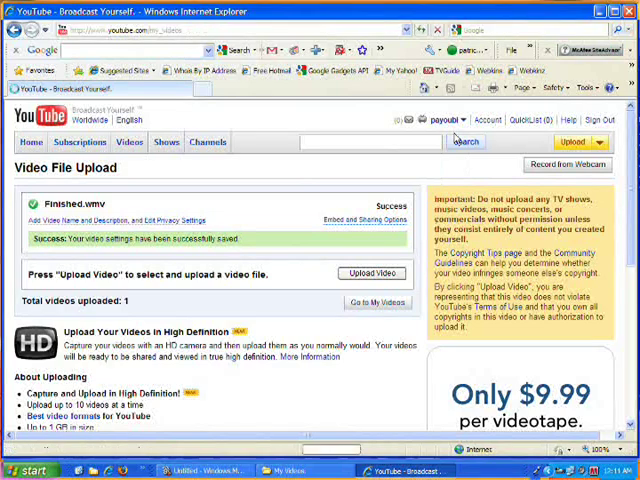
click(378, 302)
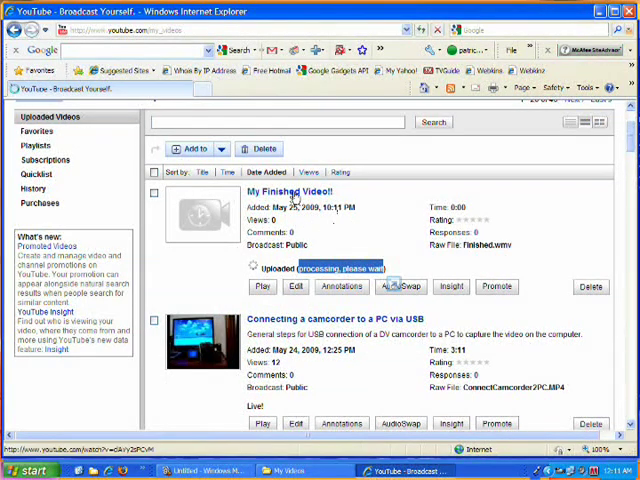
Step: Open the My Finished Video!! watch page and select its web address
click(290, 192)
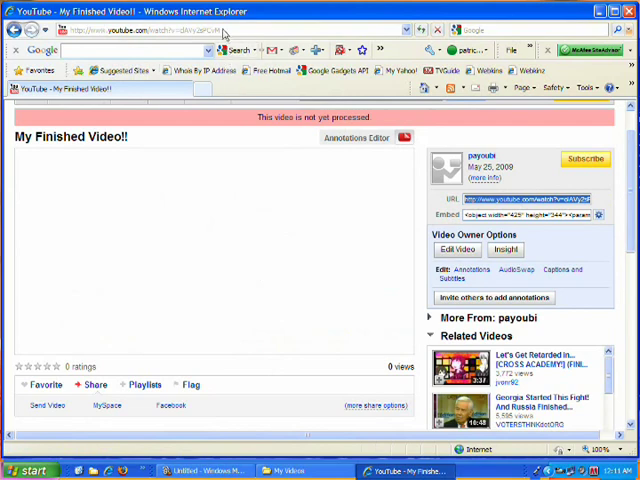
click(150, 28)
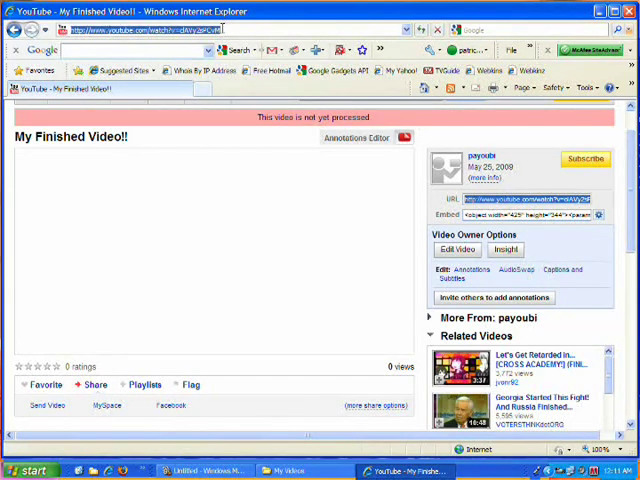